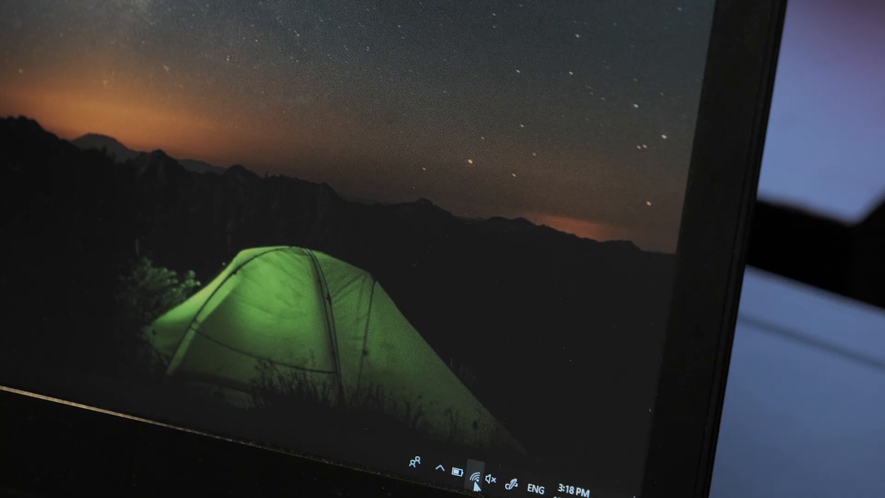
Show the Wi-Fi list from the taskbar, confirming the laptop is joined to VSaccess
left_click(477, 477)
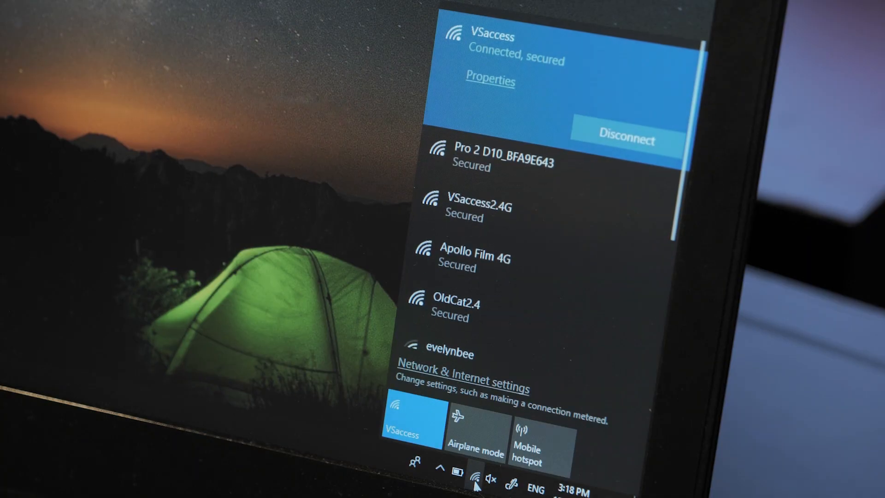
mouse_move(588, 180)
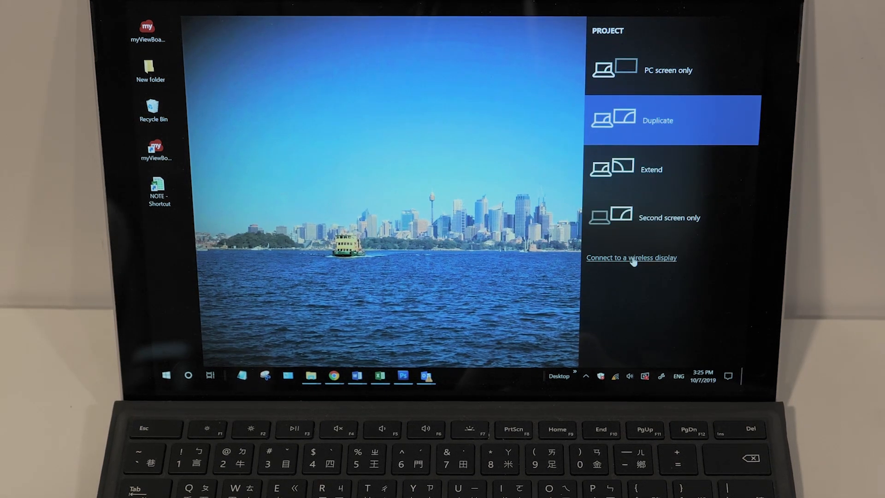
From the Project pane, search for wireless displays to connect to
left_click(631, 257)
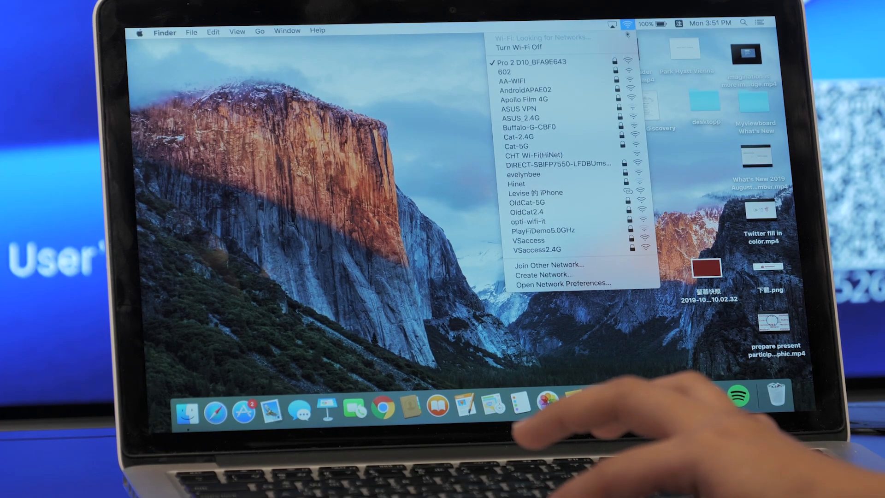
Via the AirPlay menu, mirror the Mac screen to the Pro 2 D10_BFA9E643 receiver
left_click(612, 23)
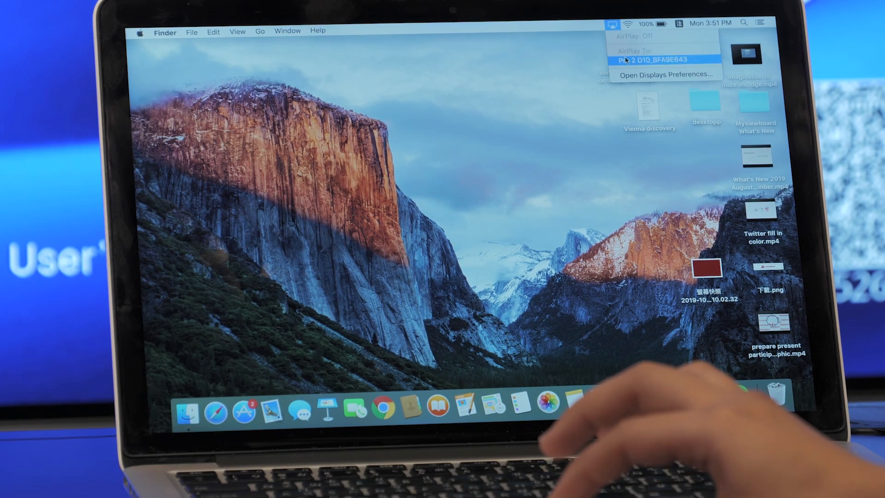
left_click(665, 59)
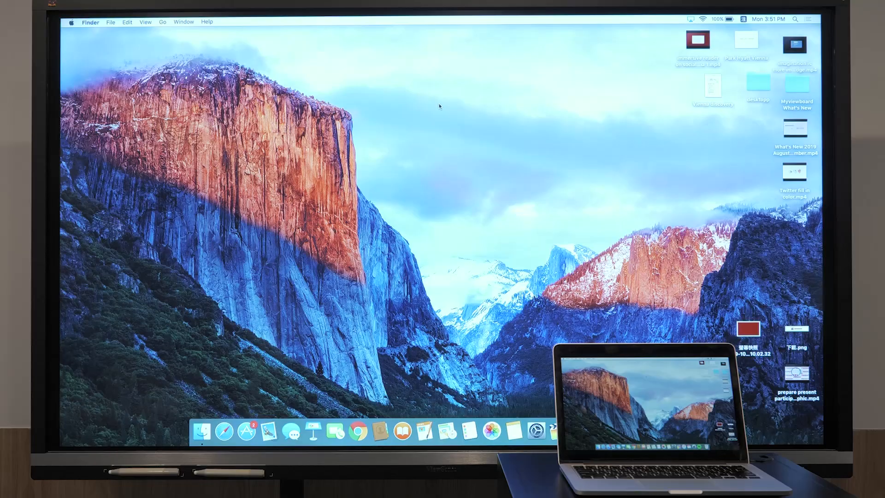